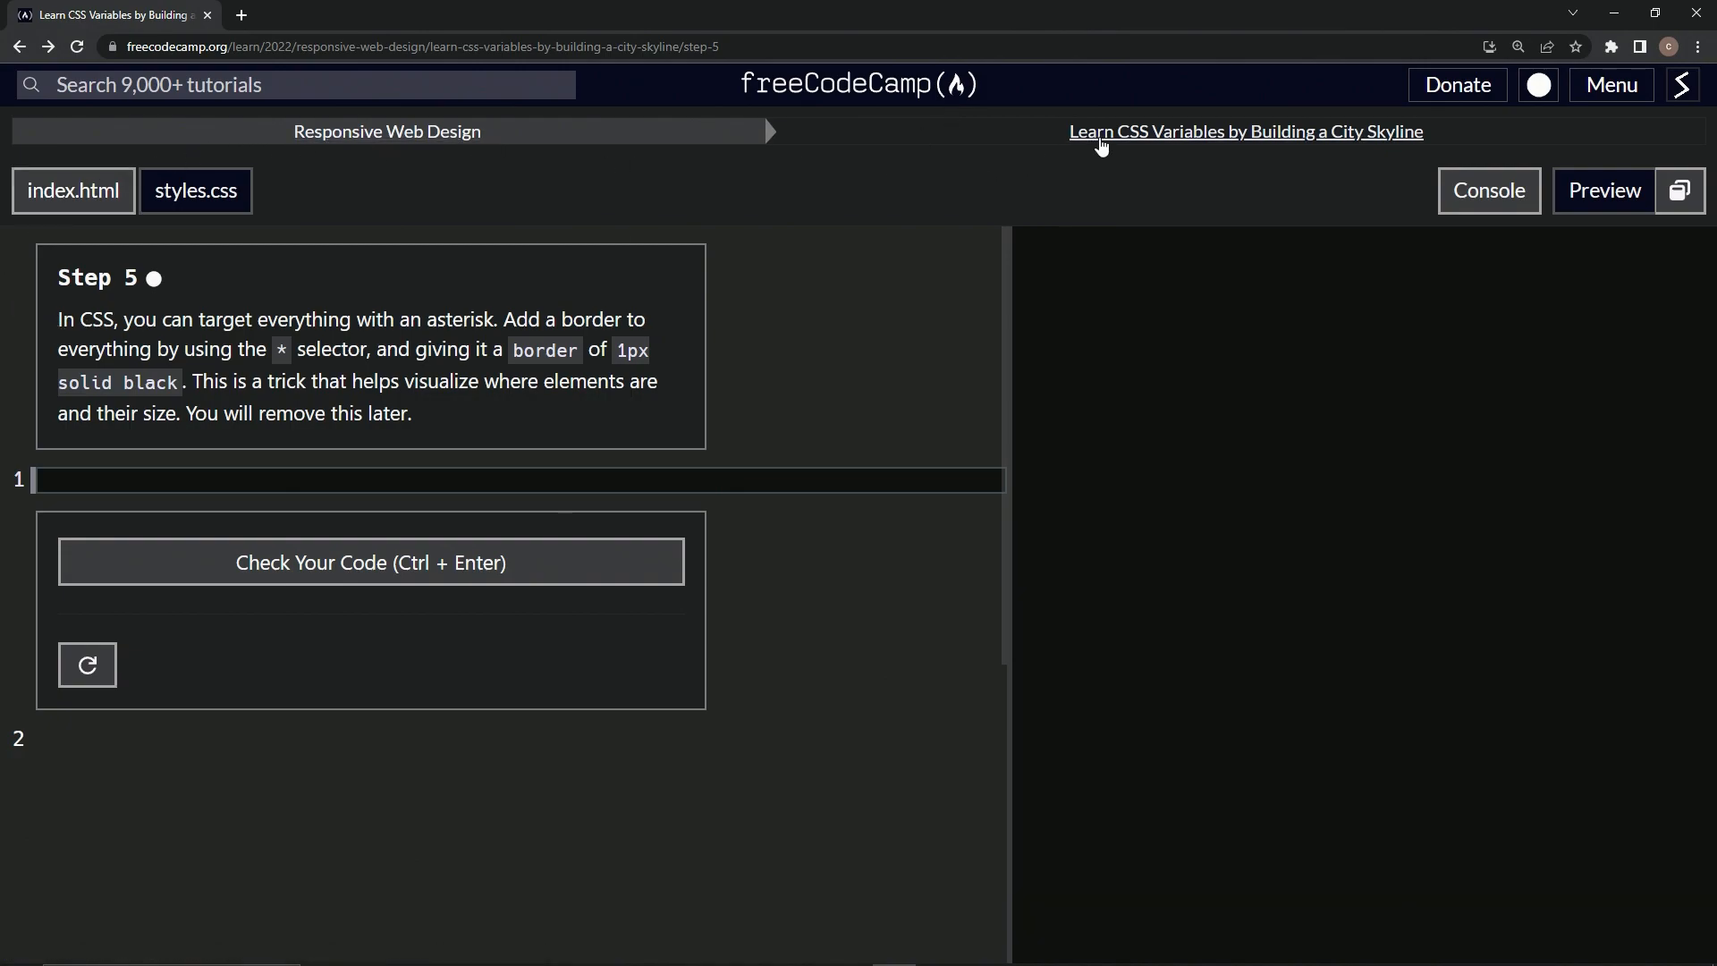
pyautogui.moveTo(1383, 156)
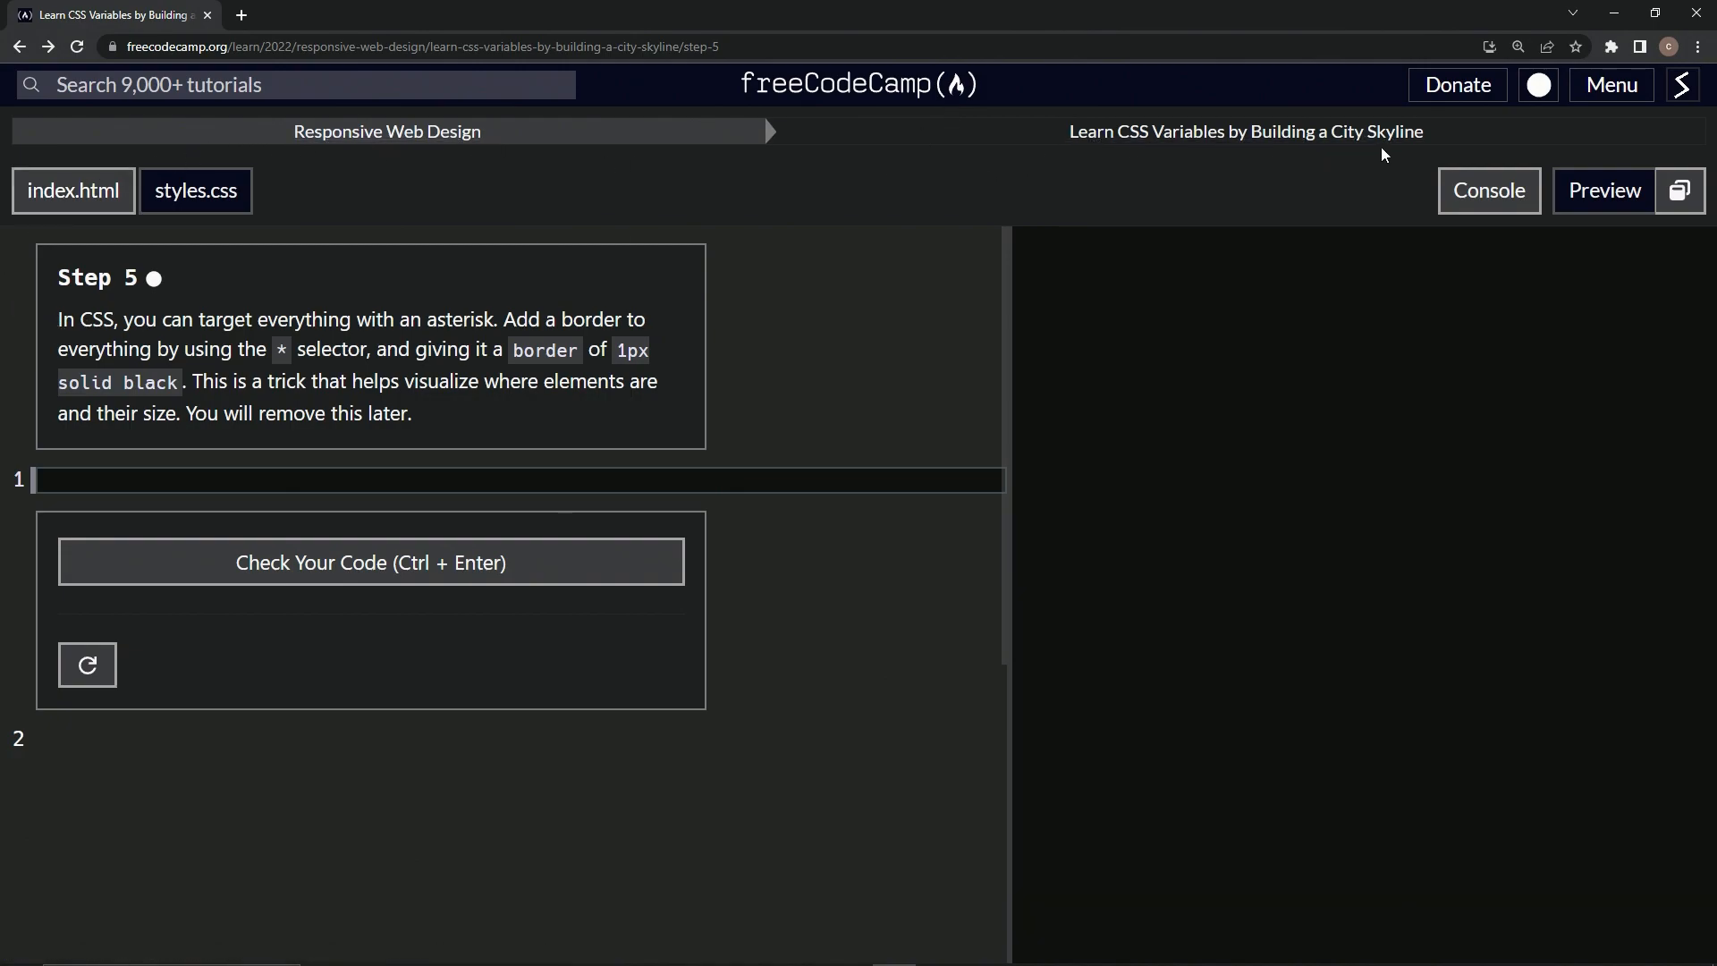
pyautogui.moveTo(158, 296)
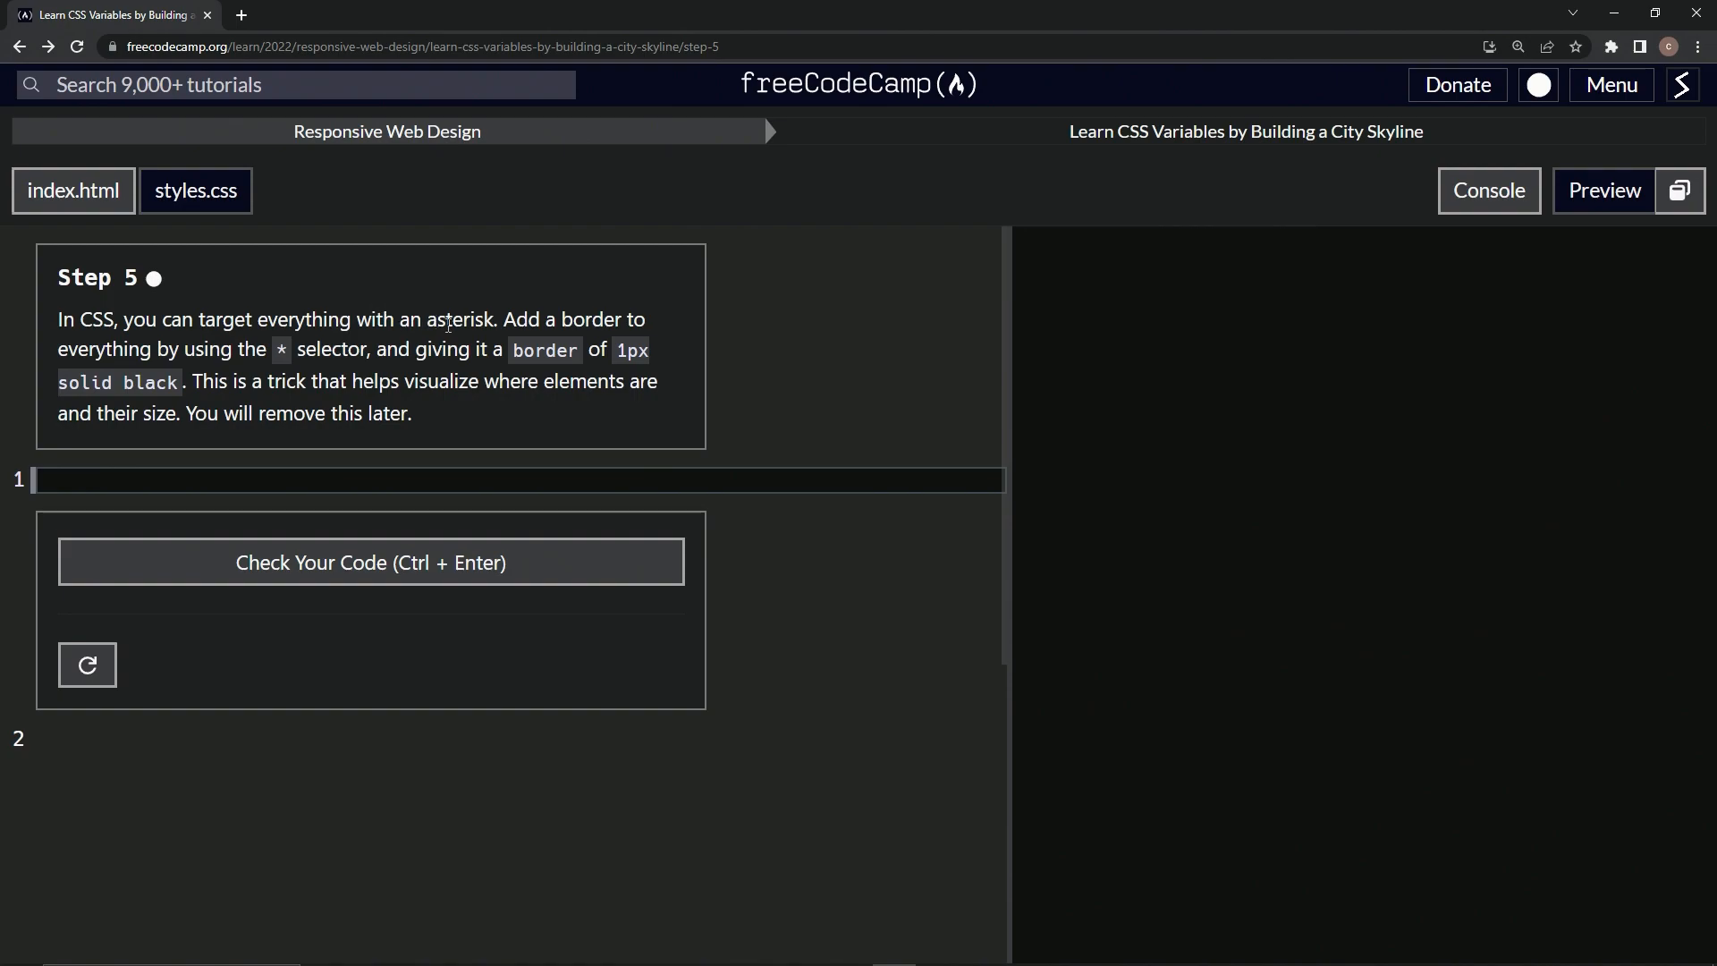
pyautogui.moveTo(259, 341)
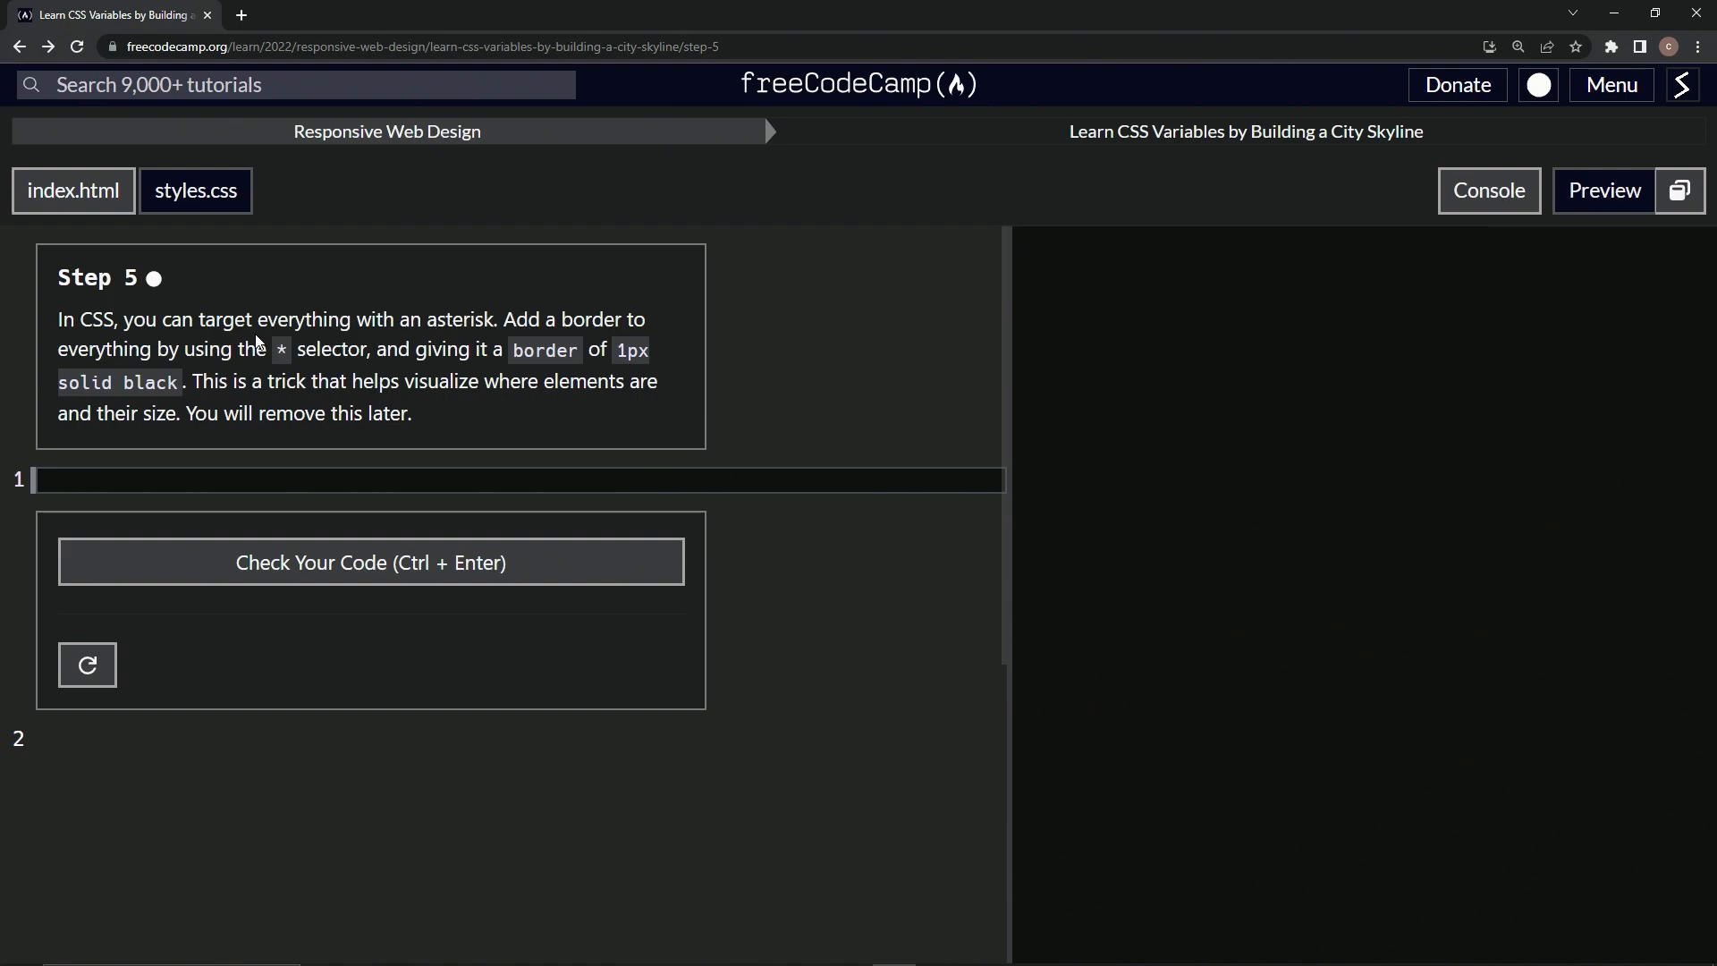
pyautogui.moveTo(305, 353)
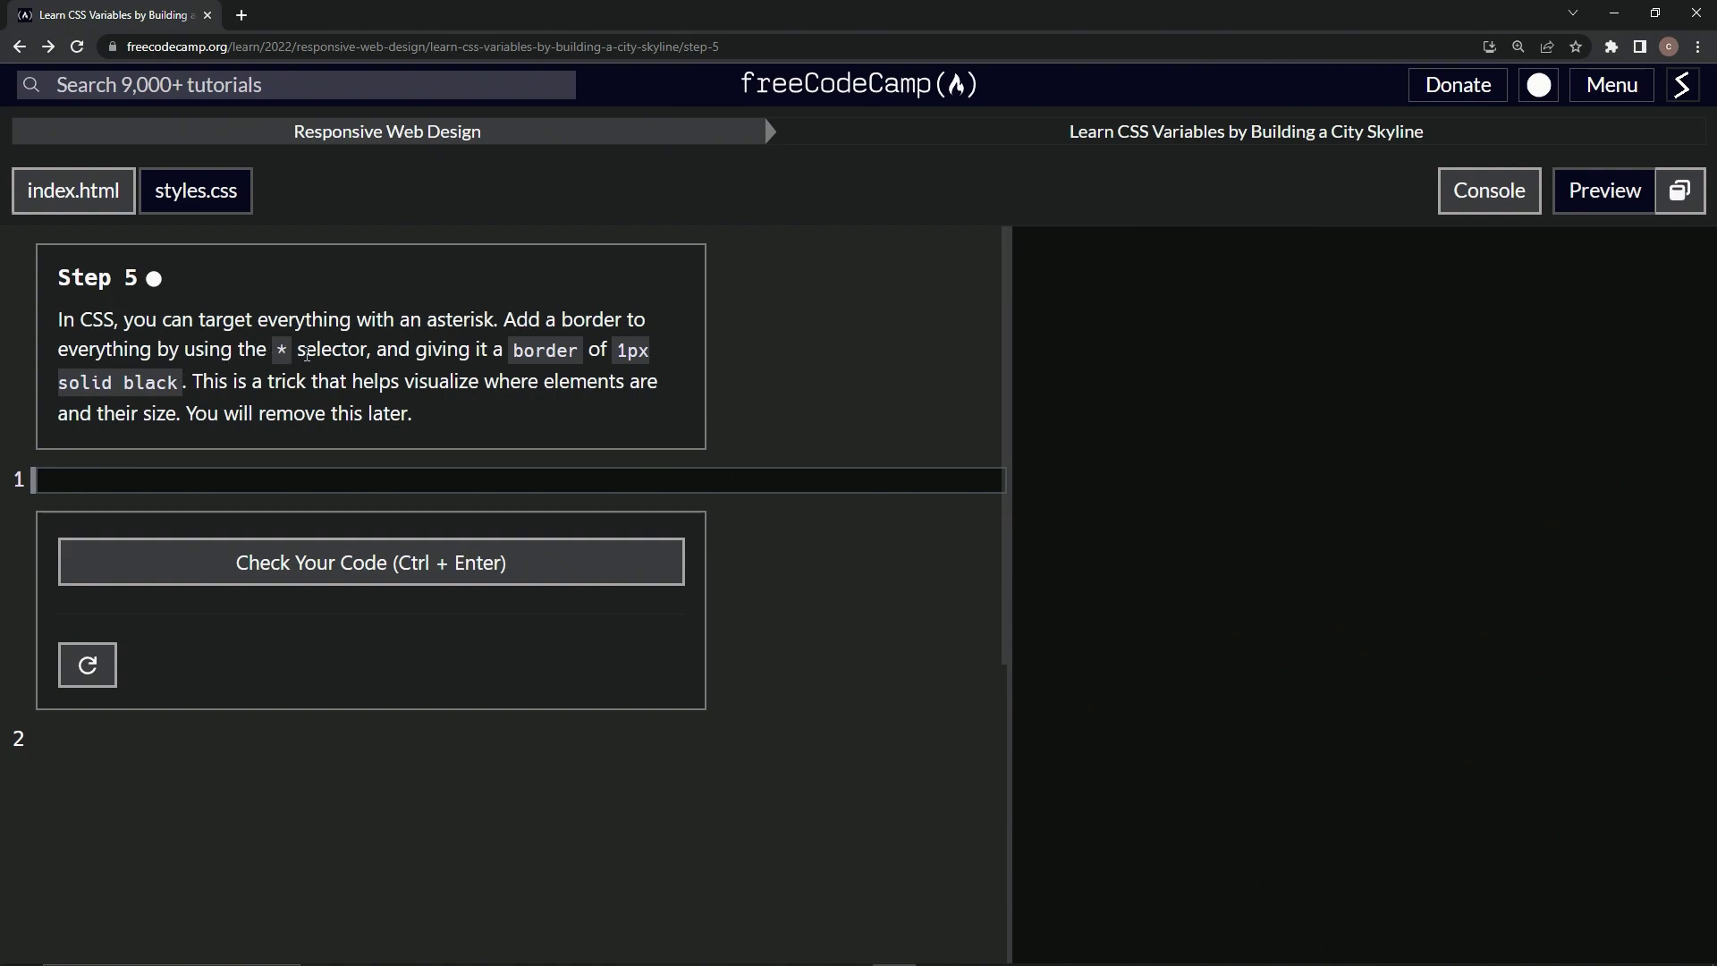
pyautogui.moveTo(288, 357)
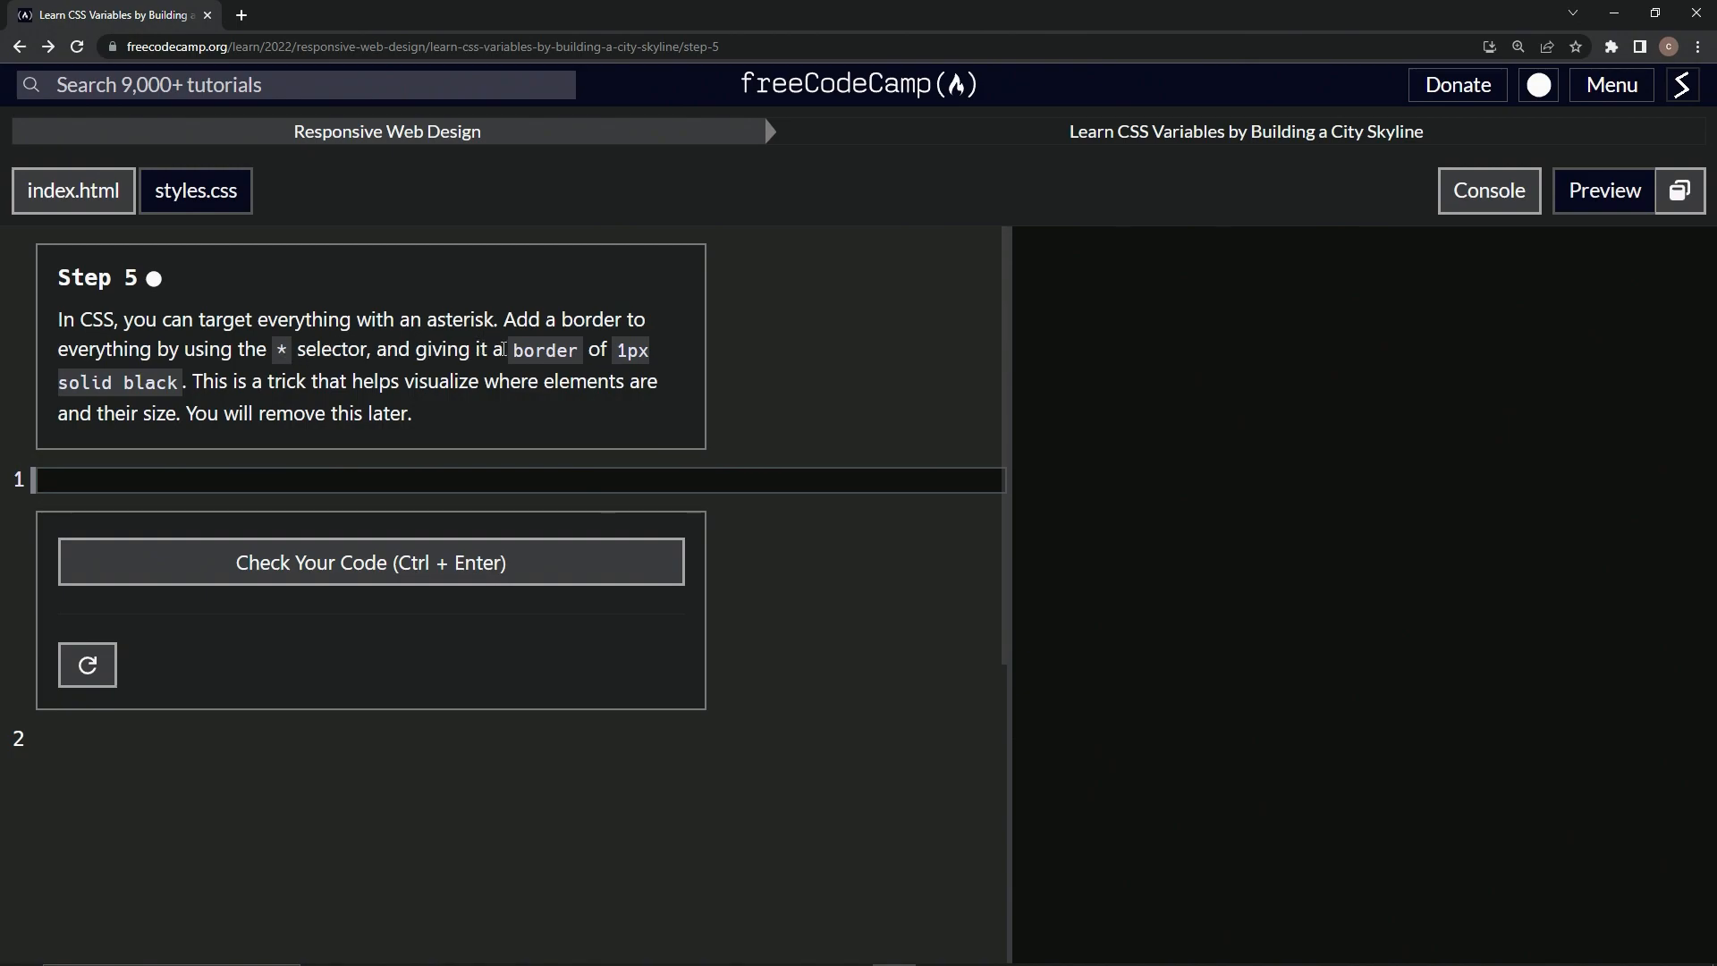
pyautogui.moveTo(76, 403)
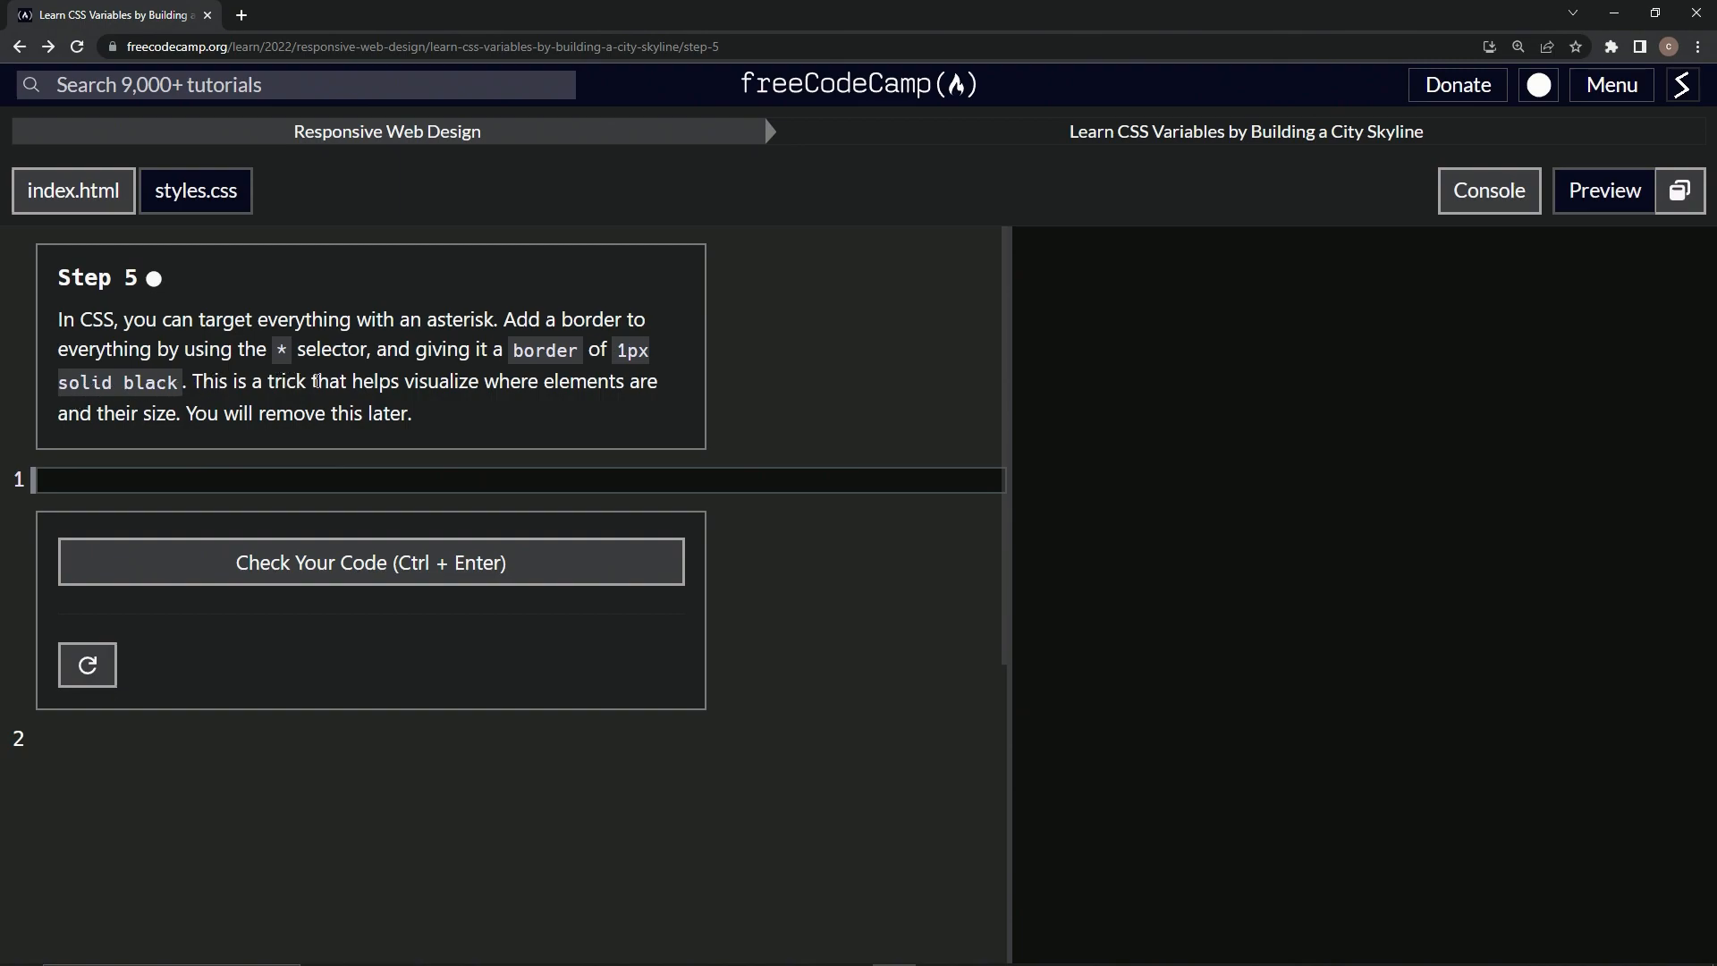
pyautogui.moveTo(237, 437)
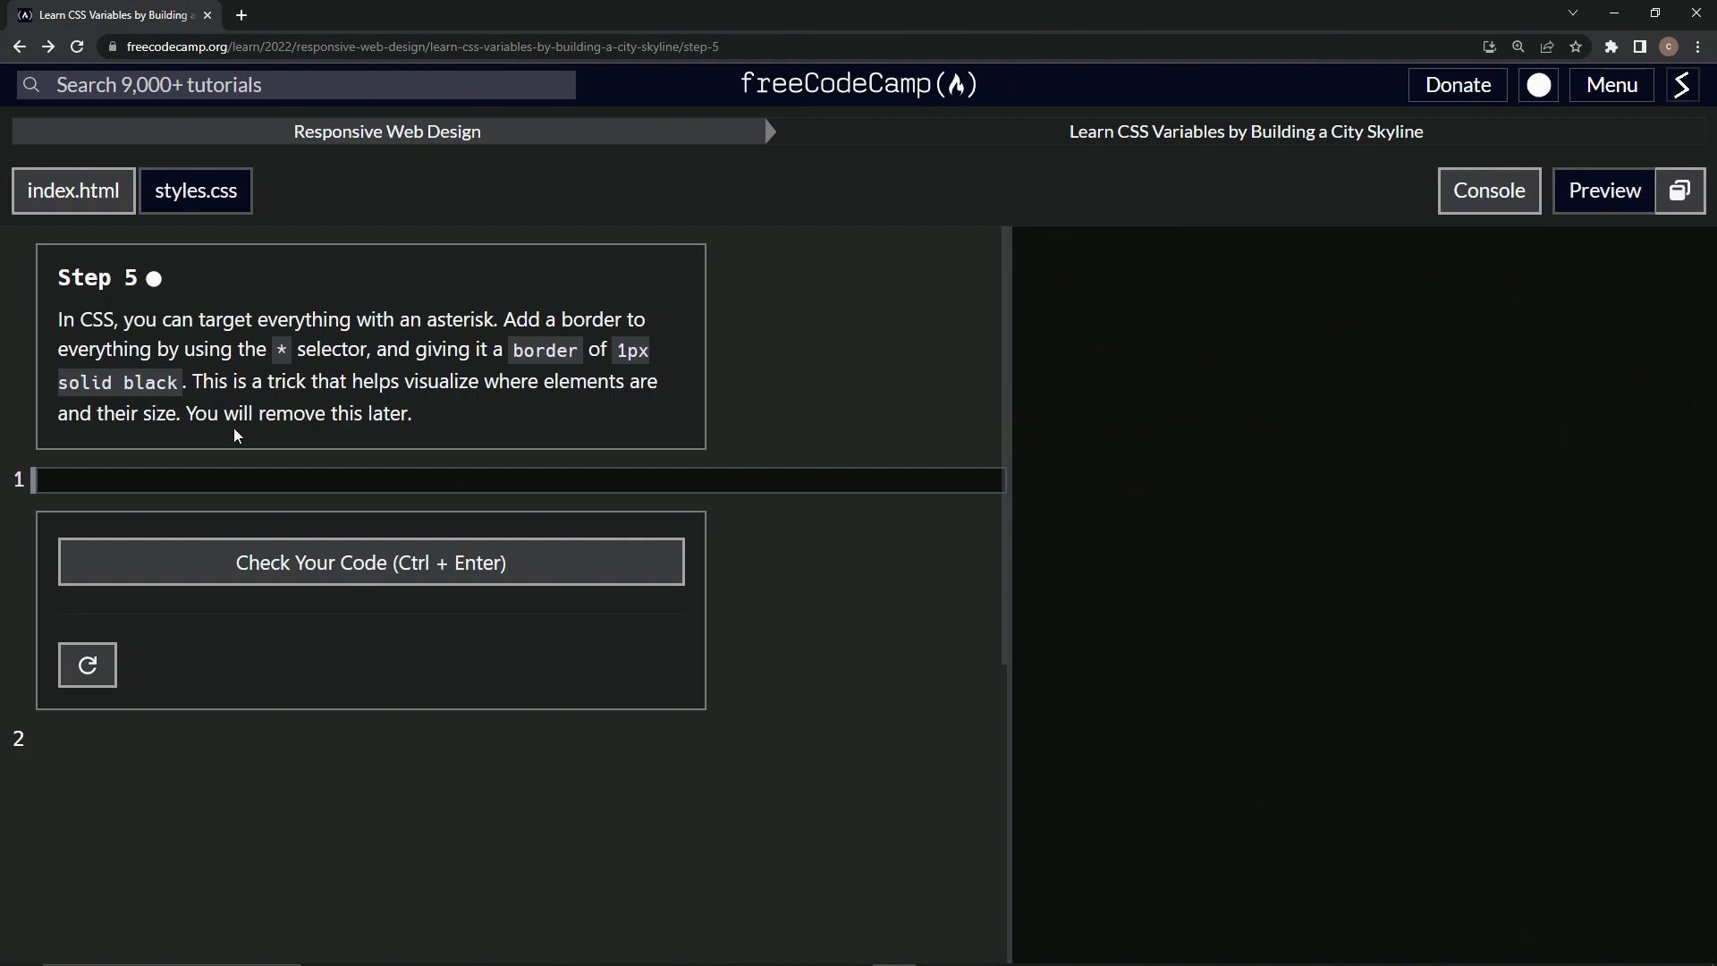
pyautogui.moveTo(372, 475)
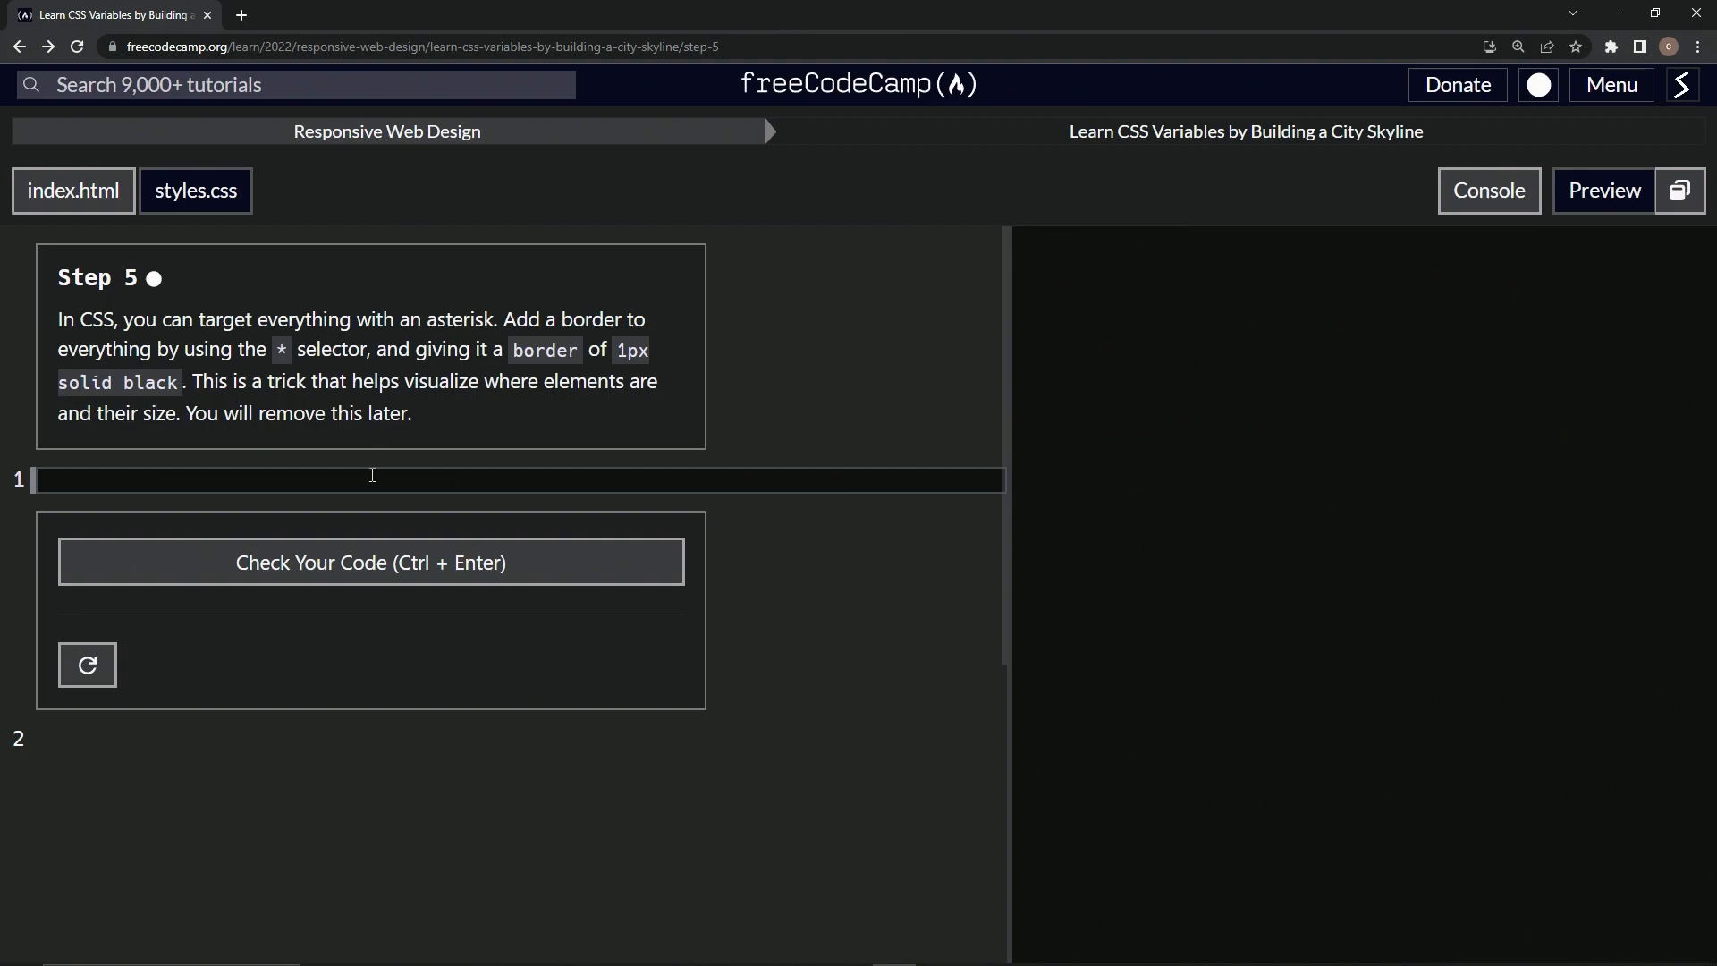
# Write a universal * rule with border: 1px solid black; in styles.css
pyautogui.write('*')
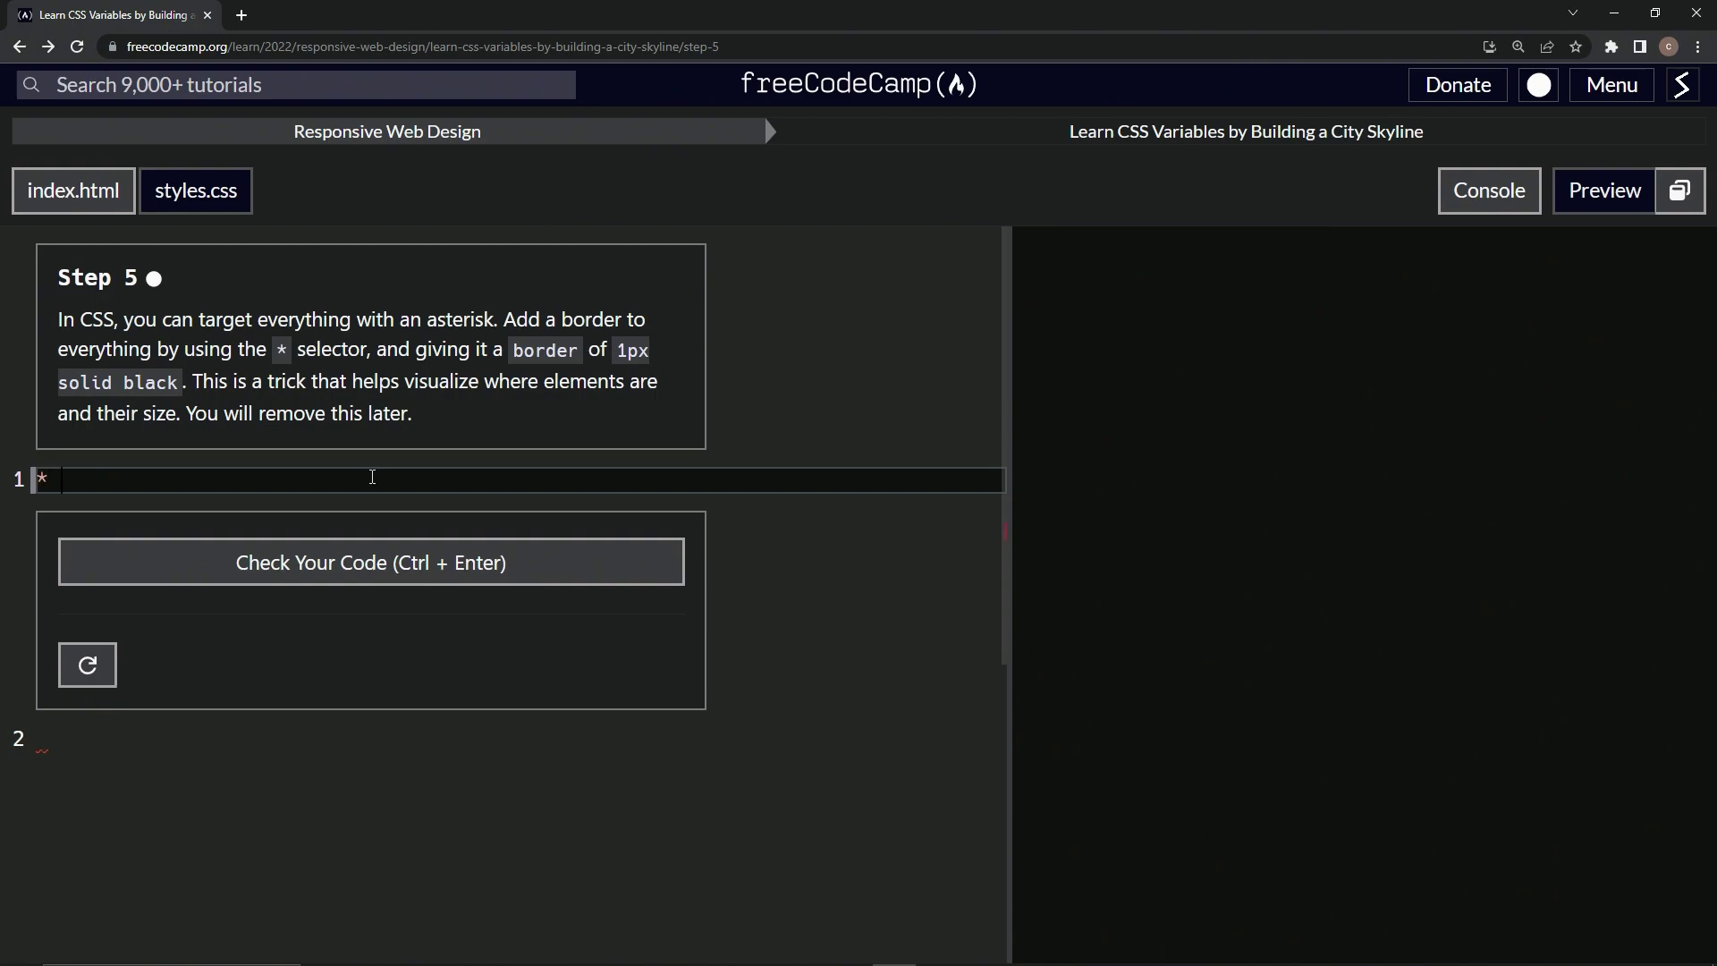
pyautogui.write('{')
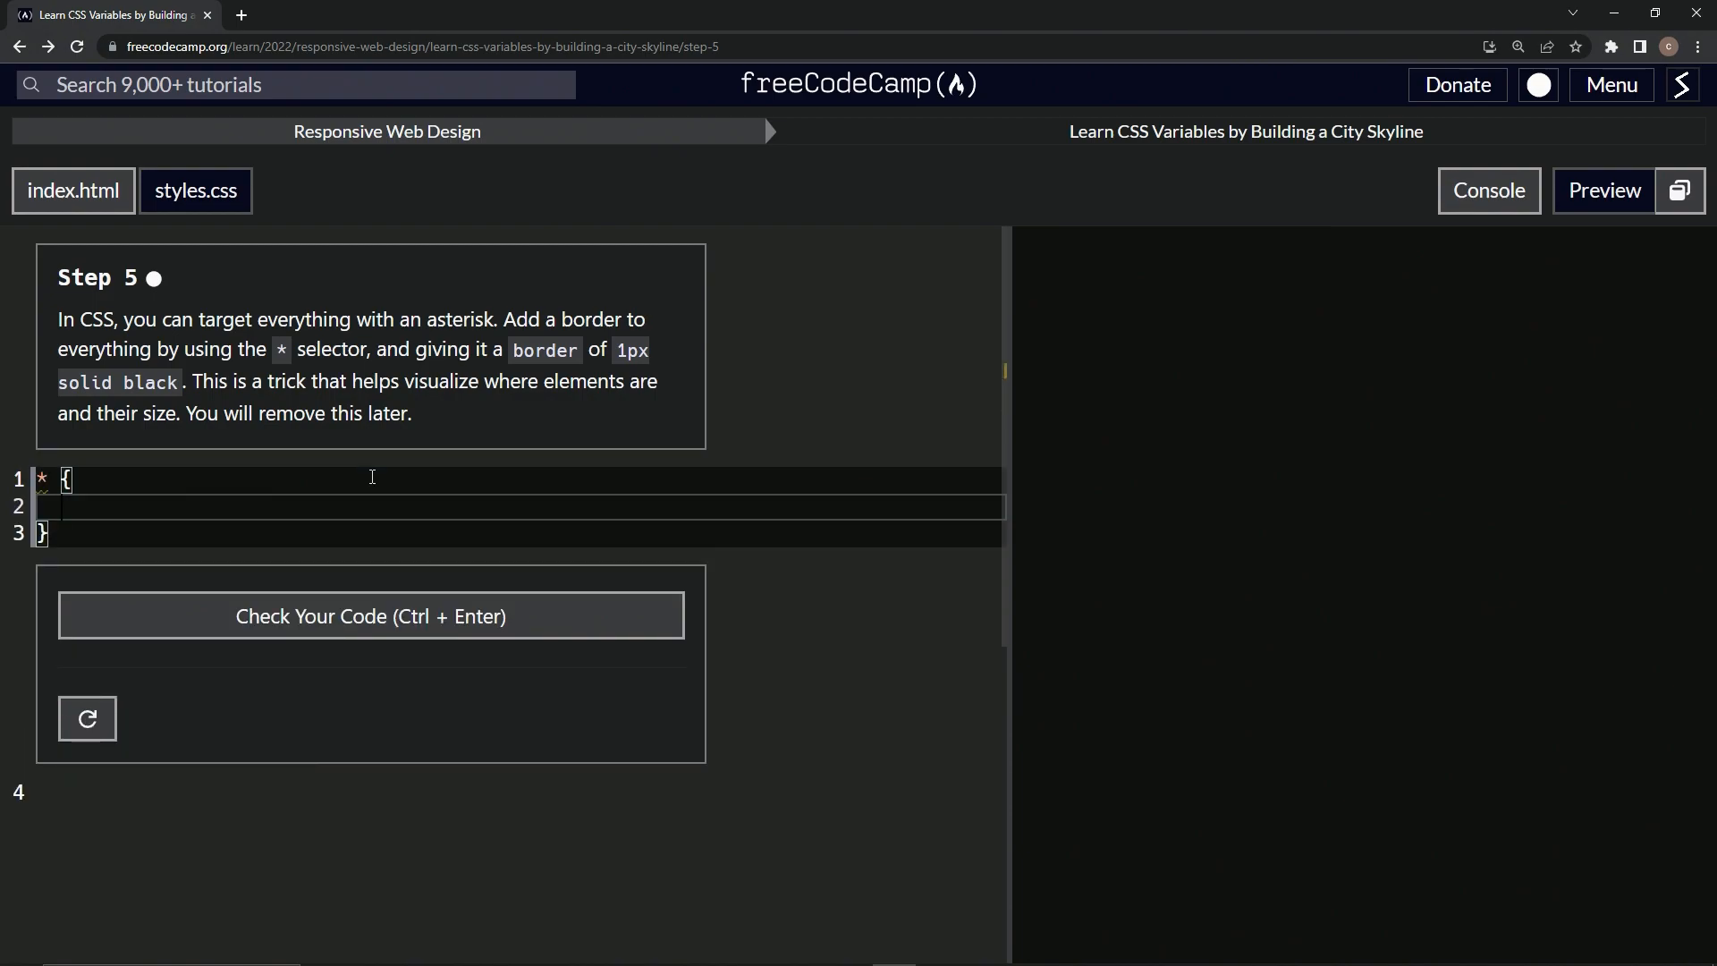
pyautogui.write('border:')
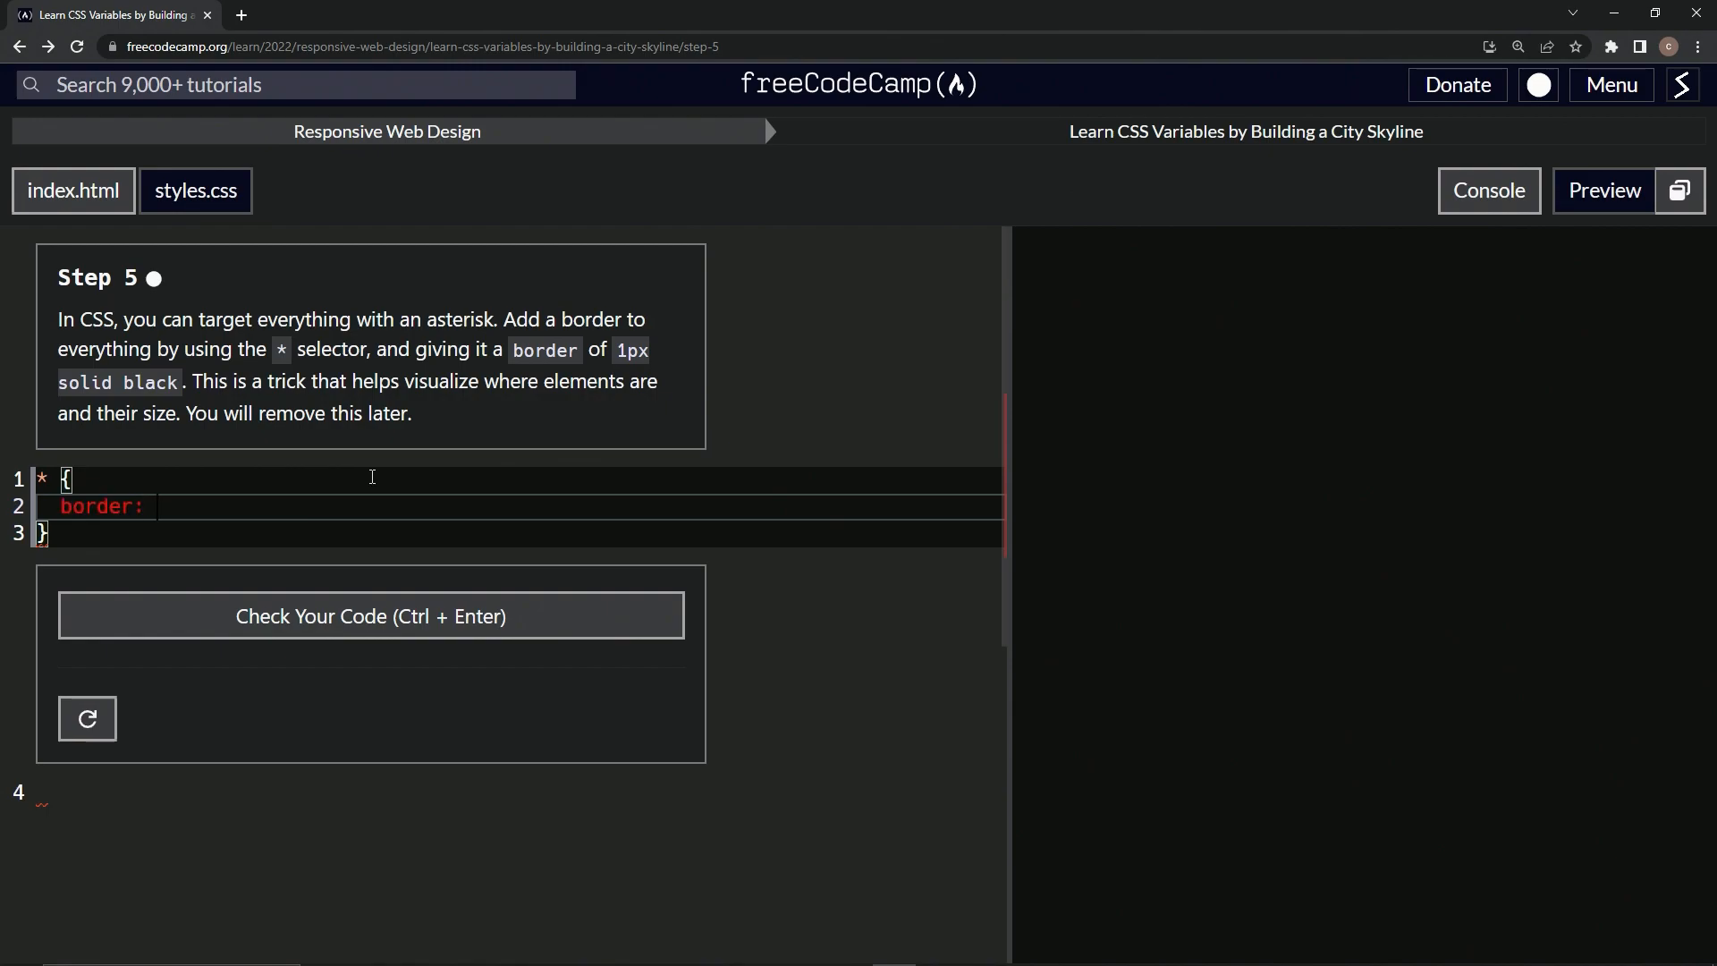
pyautogui.write('1px solid')
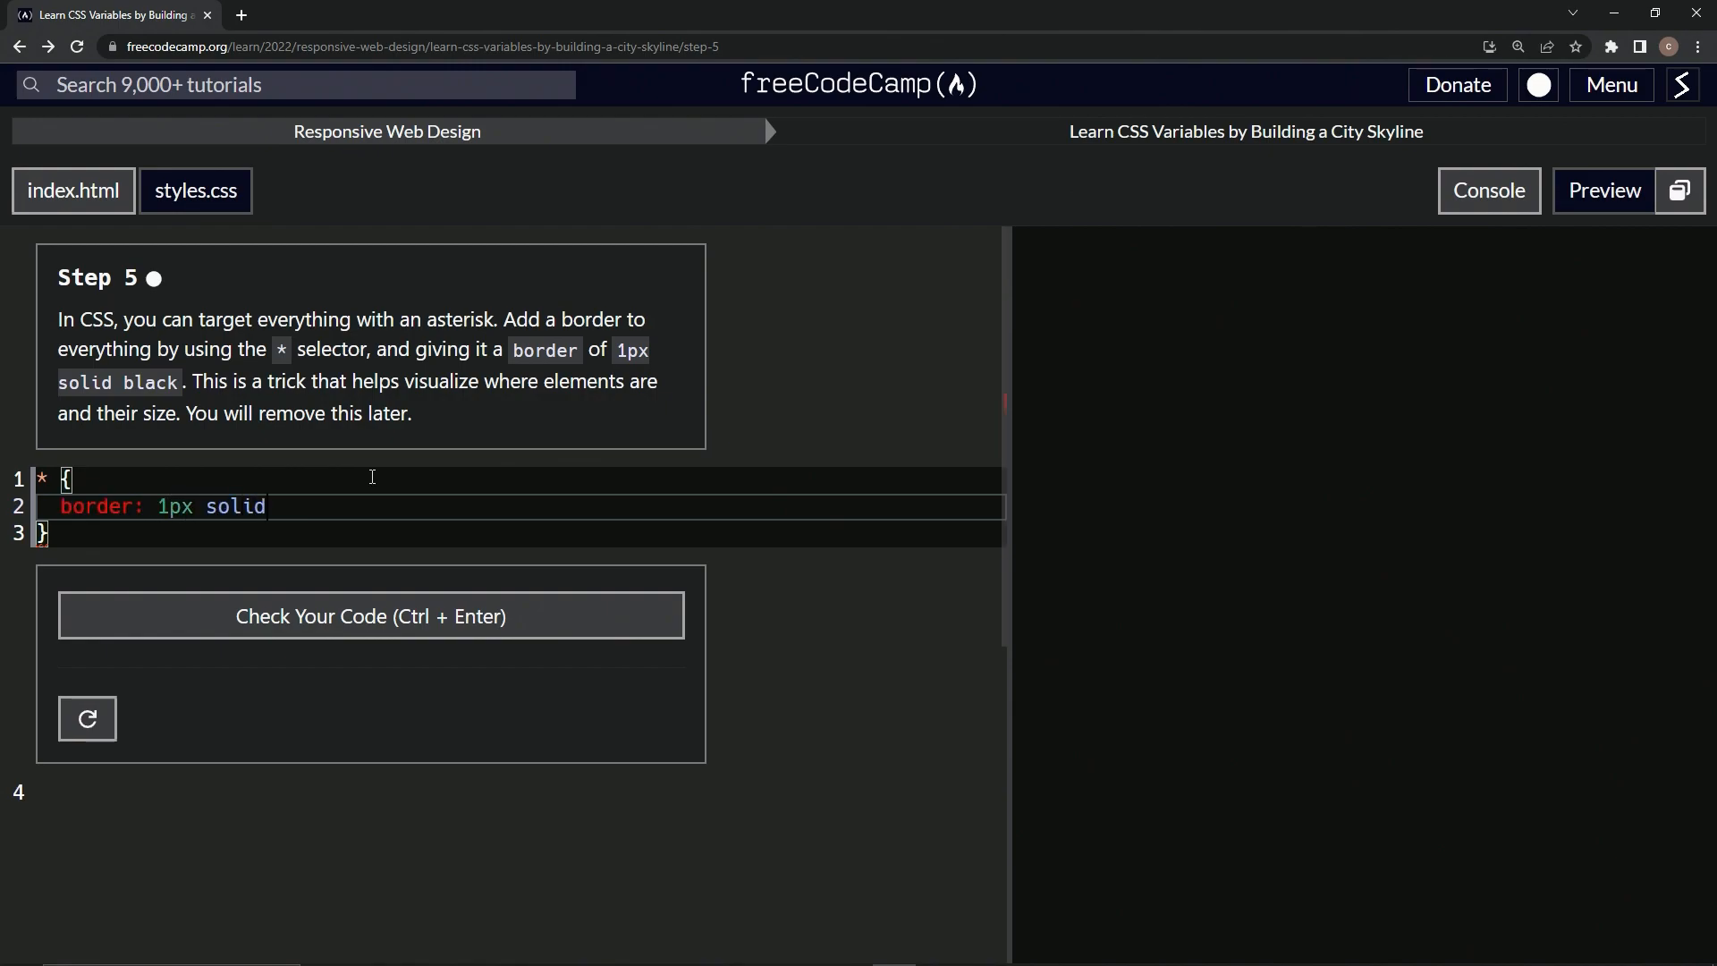
pyautogui.write('black;')
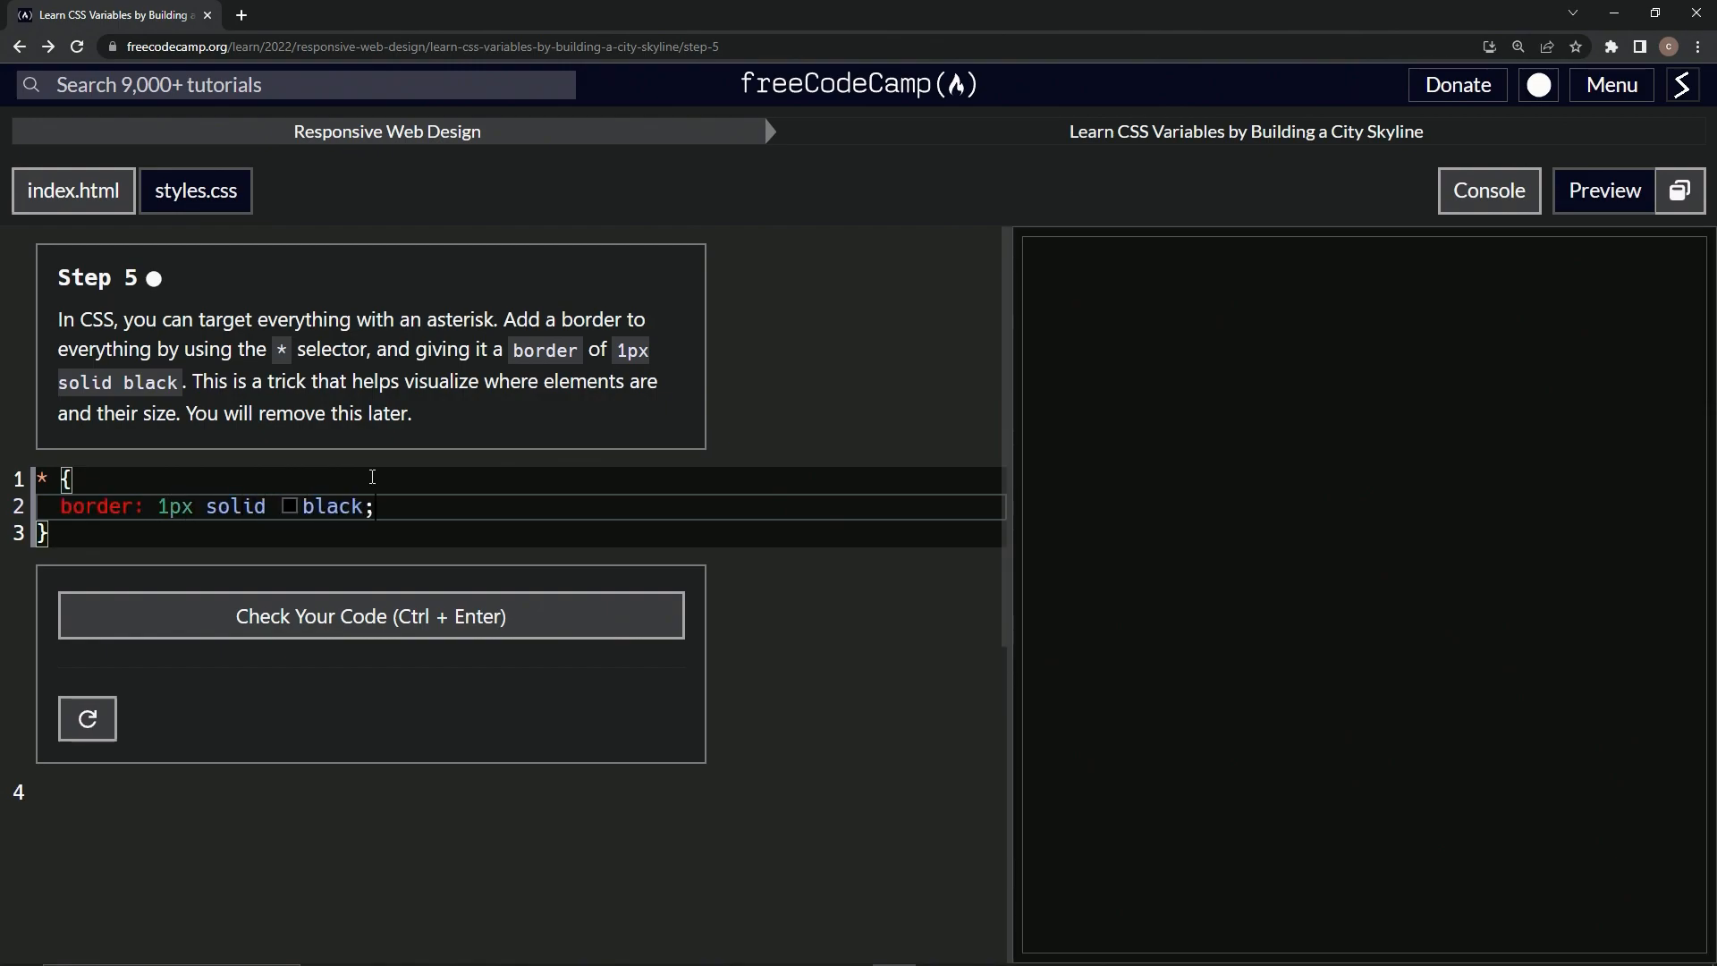
pyautogui.moveTo(1026, 248)
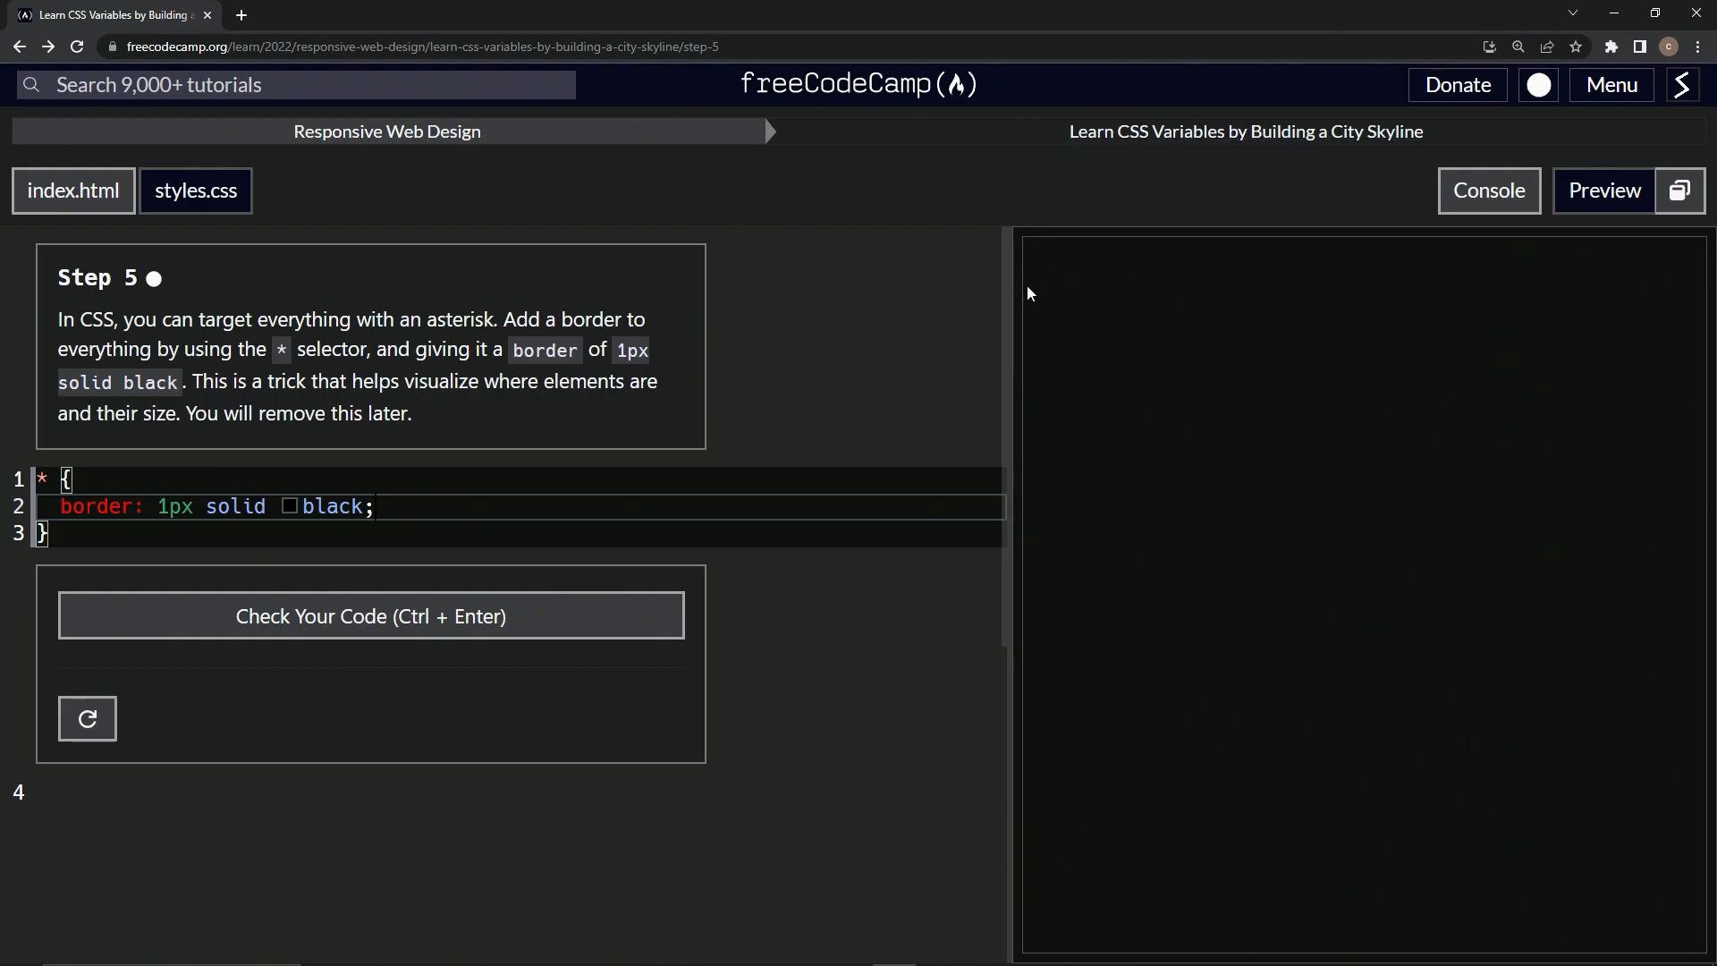
pyautogui.moveTo(1291, 173)
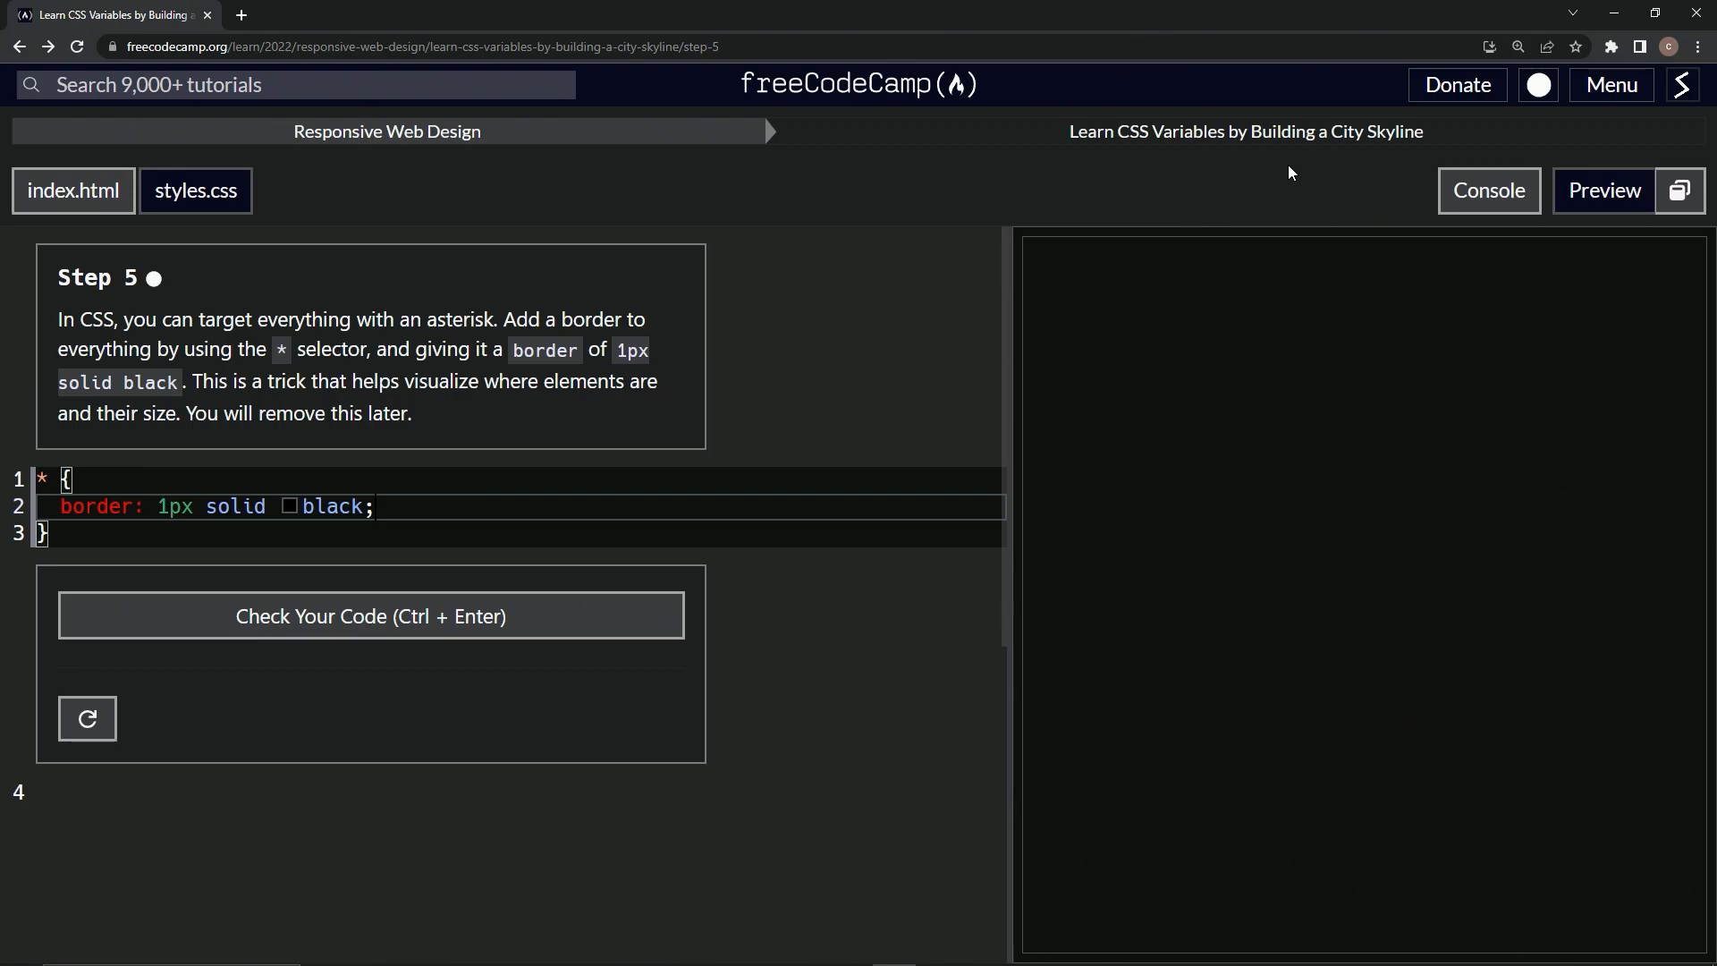
pyautogui.moveTo(309, 630)
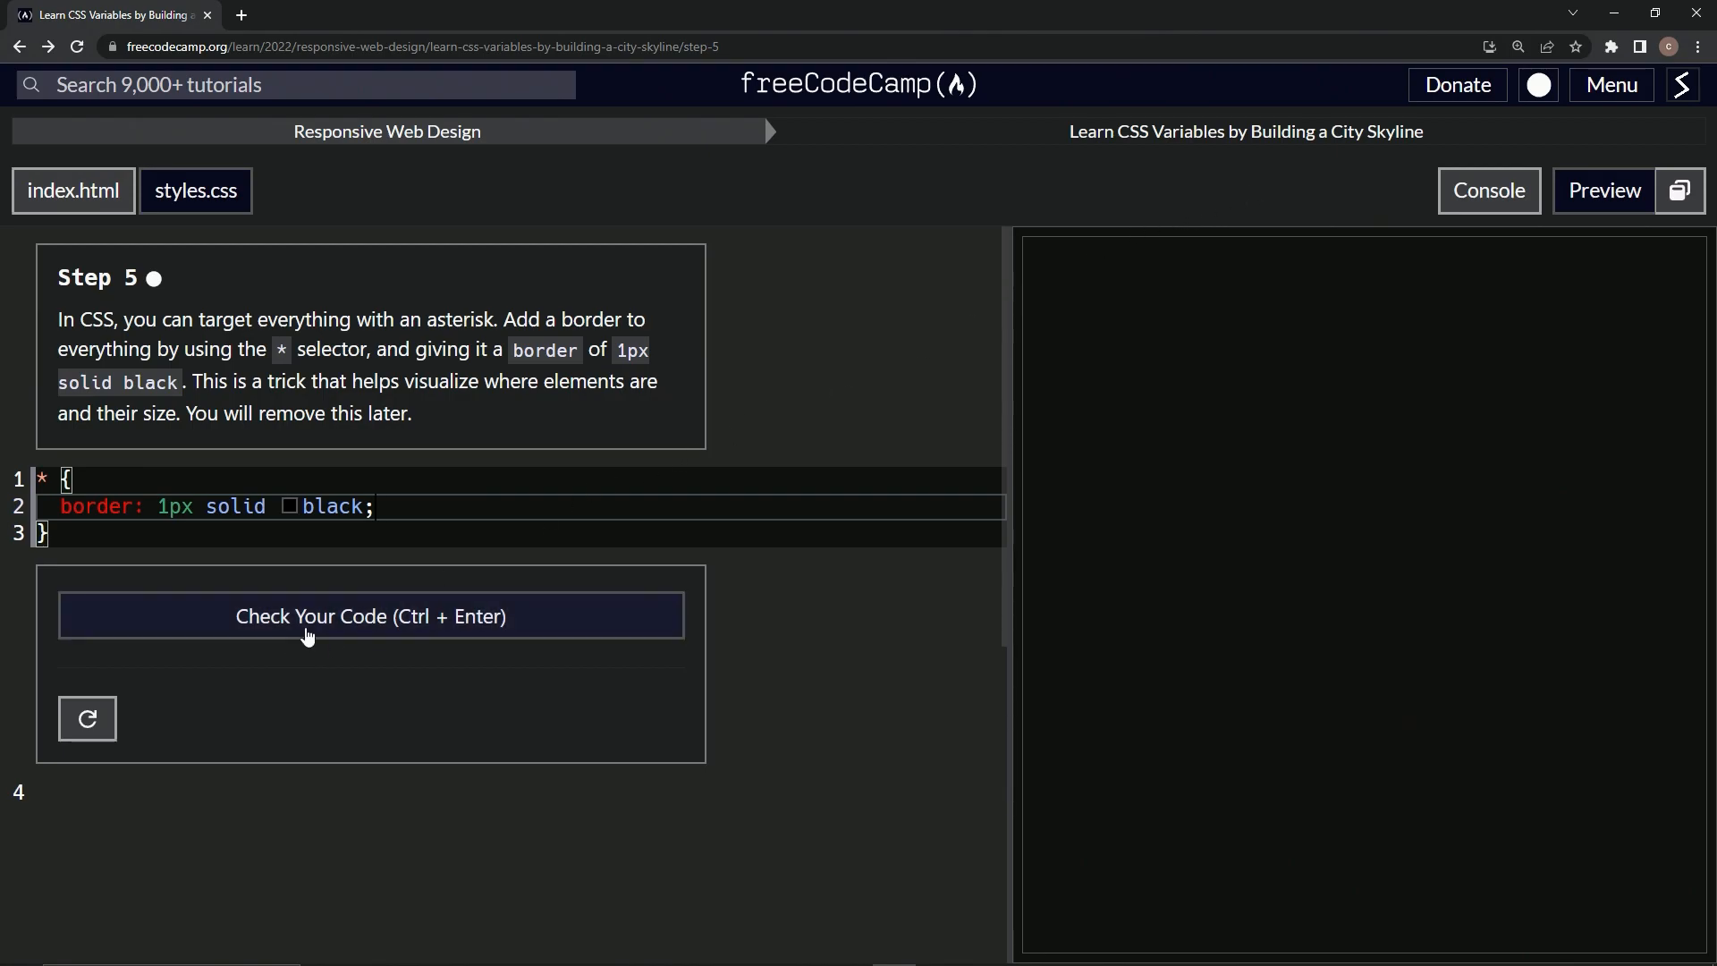
# Check the border rule, then submit it to advance to Step 6 on box-sizing
pyautogui.click(371, 616)
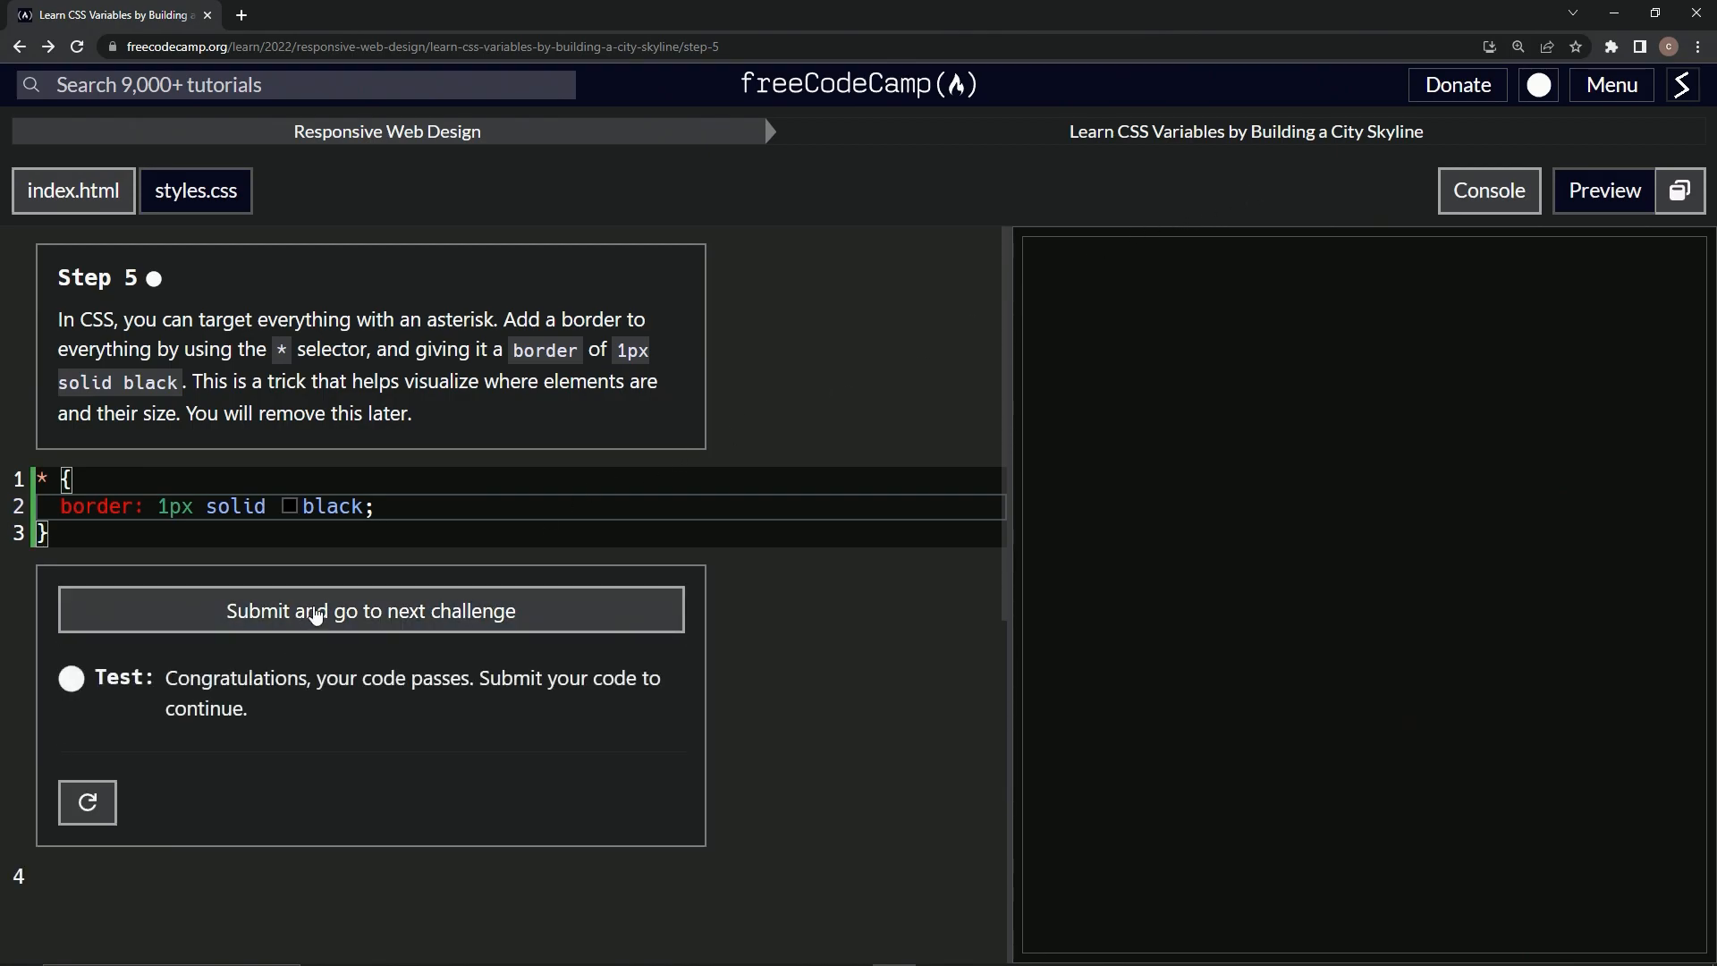
pyautogui.click(370, 611)
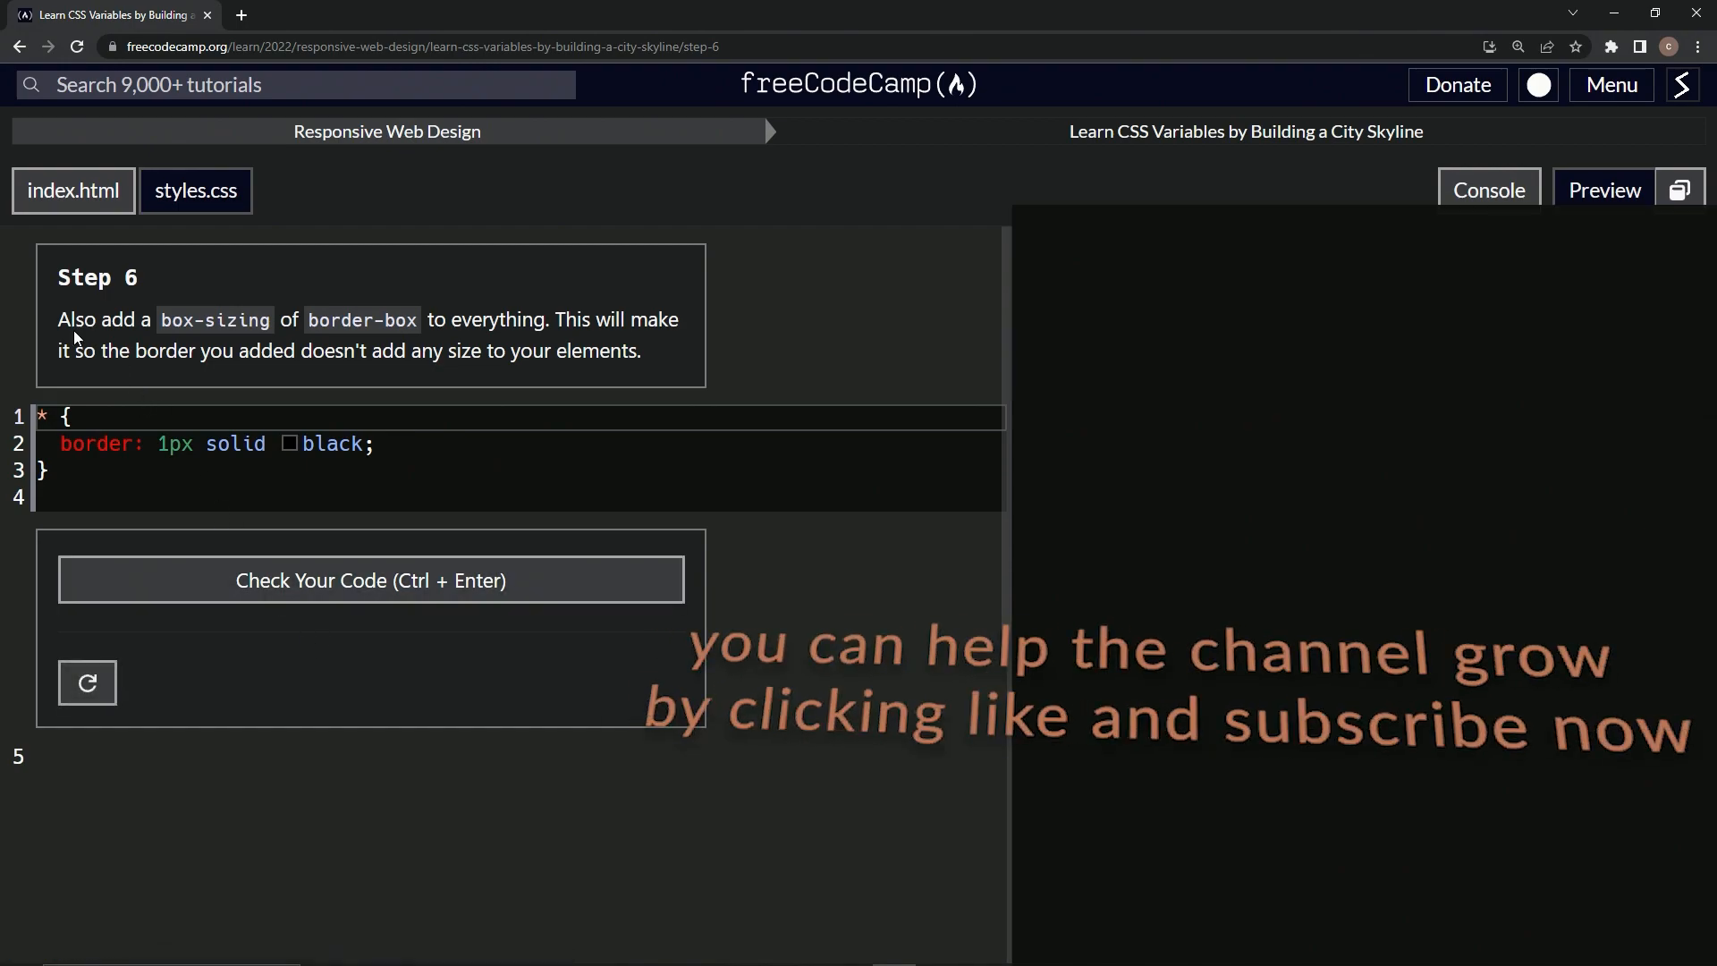
pyautogui.moveTo(146, 302)
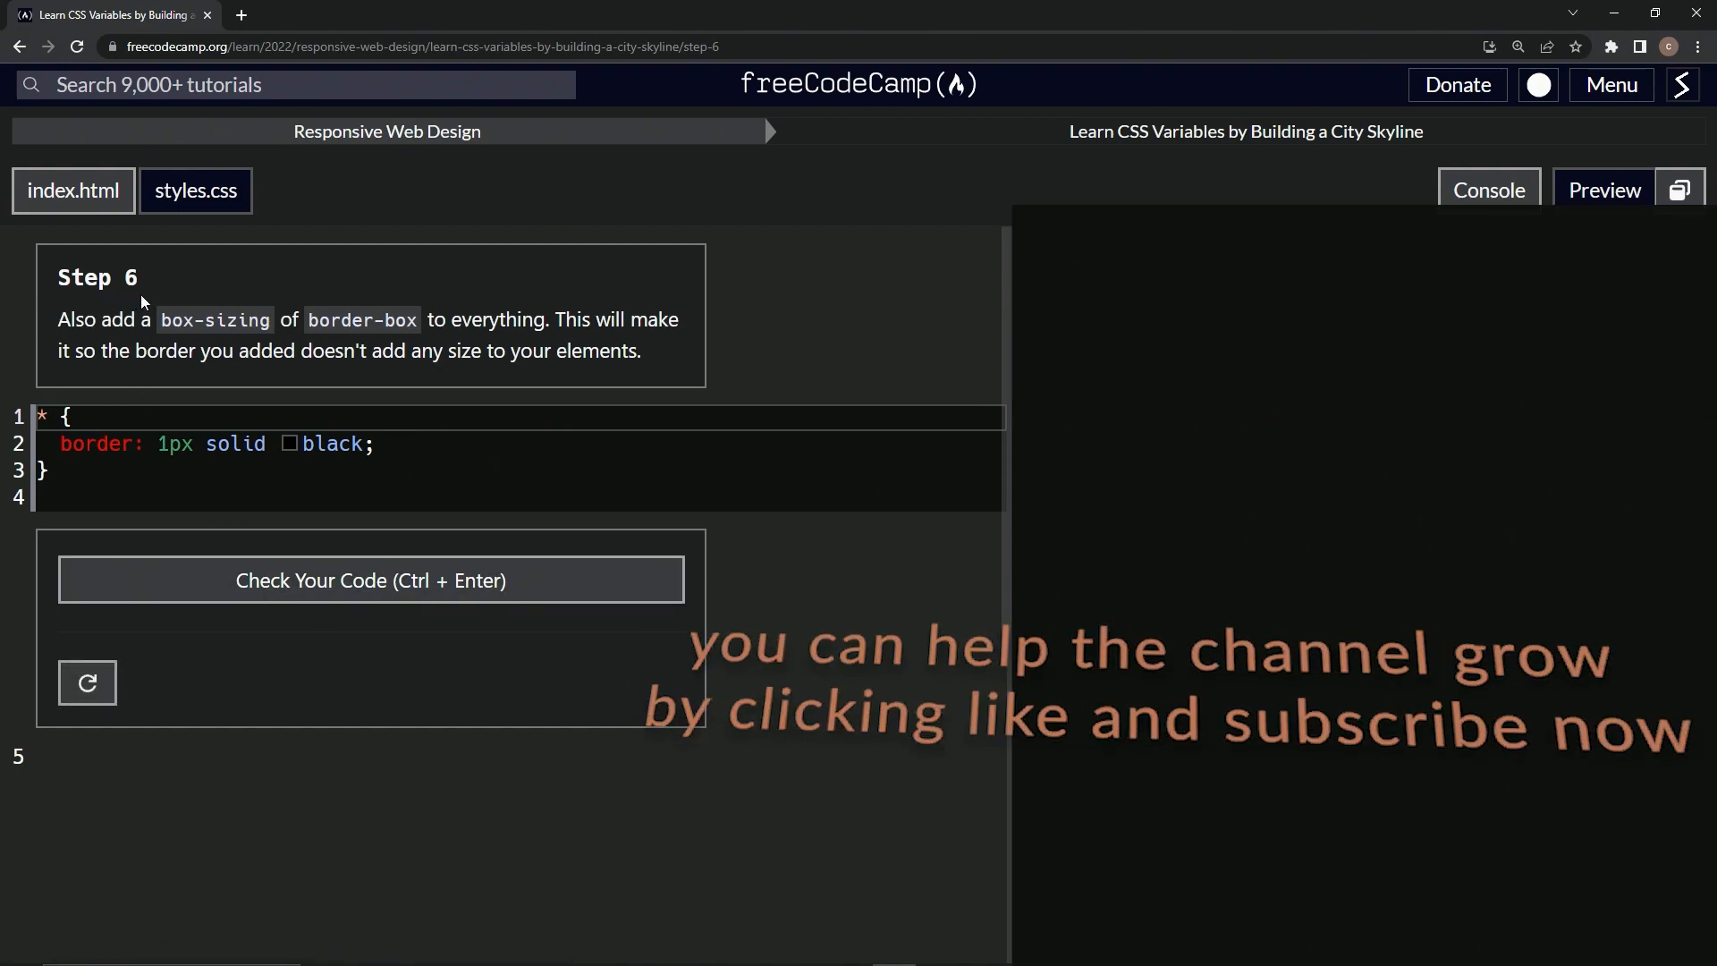